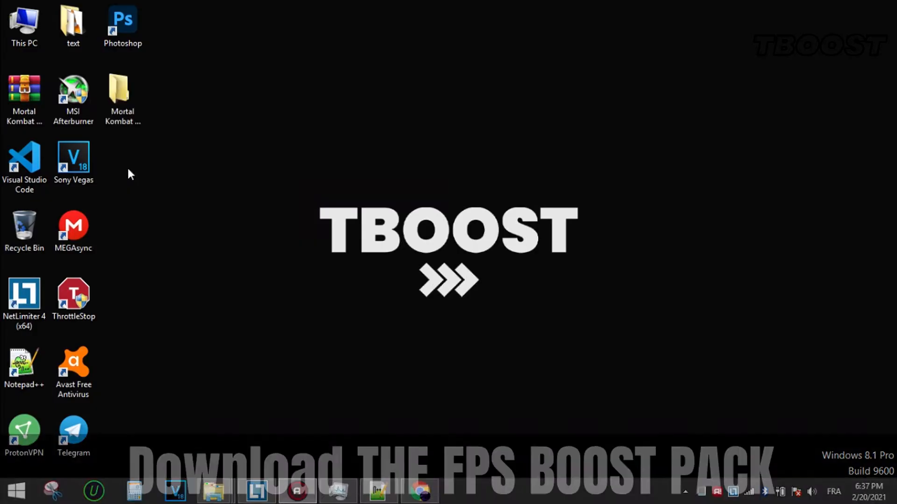
Step: Browse into the FPS BOOST PACK's Game Config File folder, then into AppData\Roaming
double_click(122, 92)
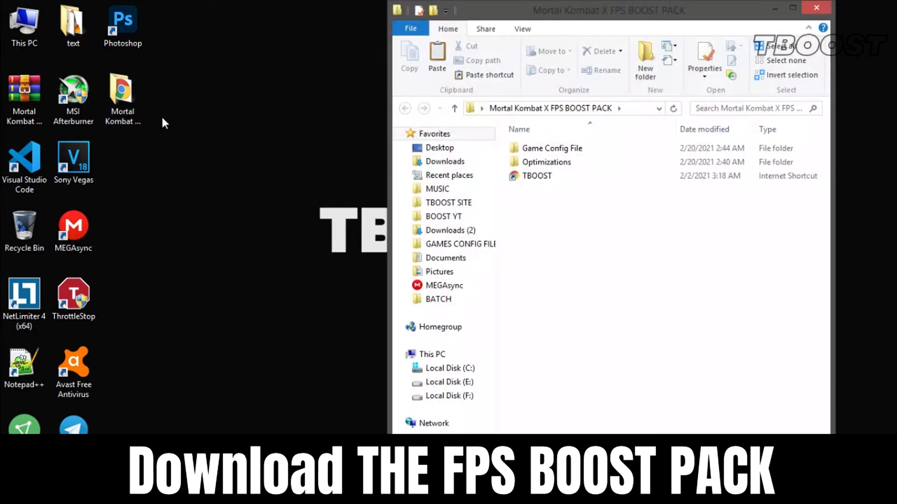
double_click(553, 148)
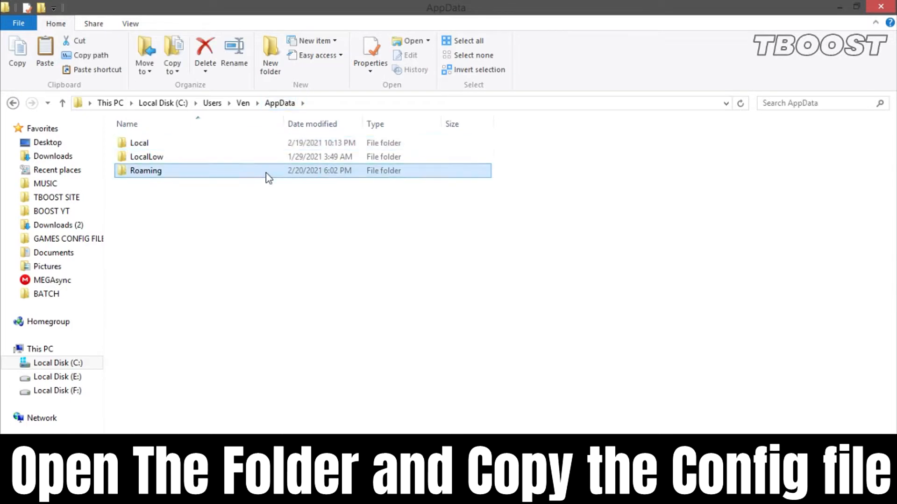
double_click(146, 170)
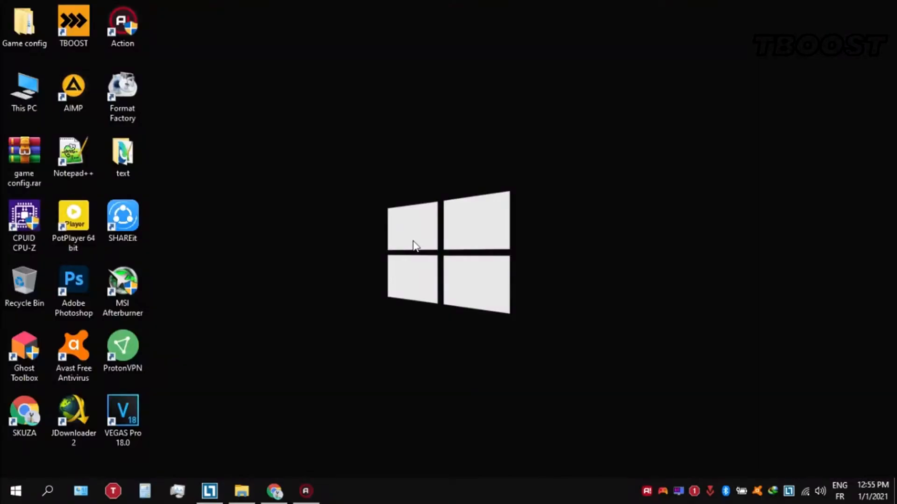
Step: From Game config's Optimizations folder, view Ultimate Performance Command.txt in Notepad++
click(24, 25)
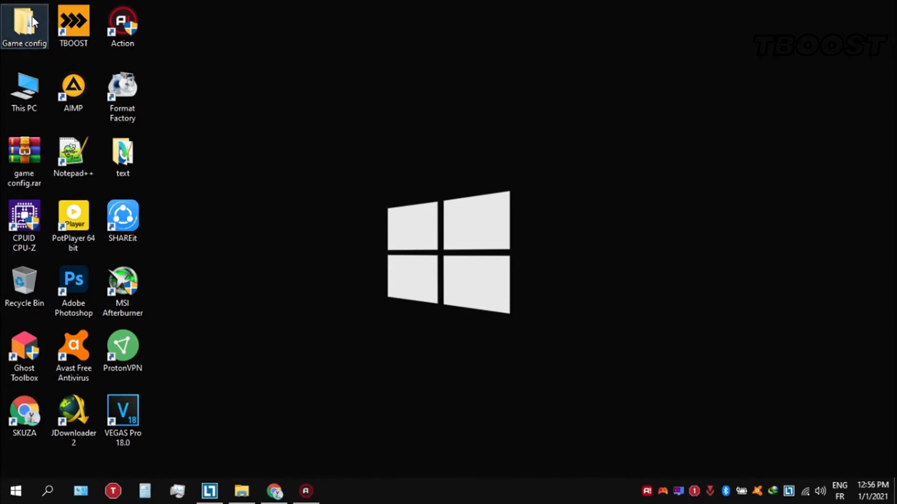
double_click(24, 26)
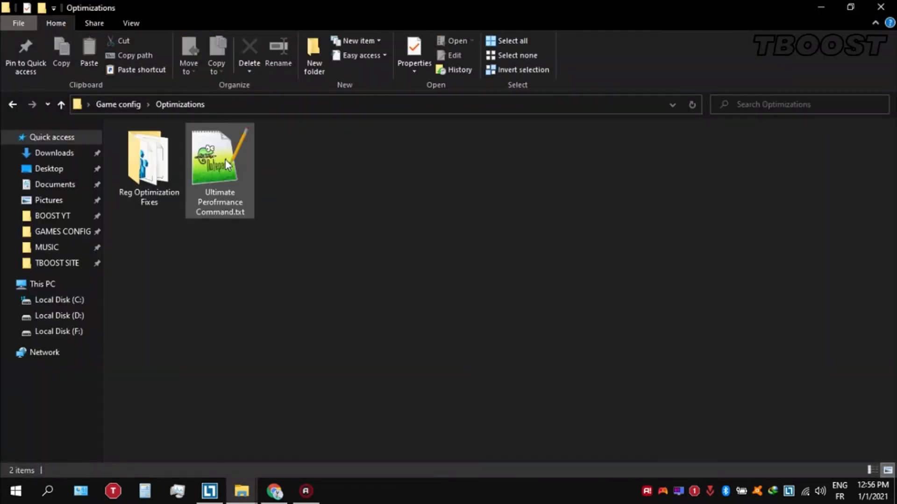
click(220, 160)
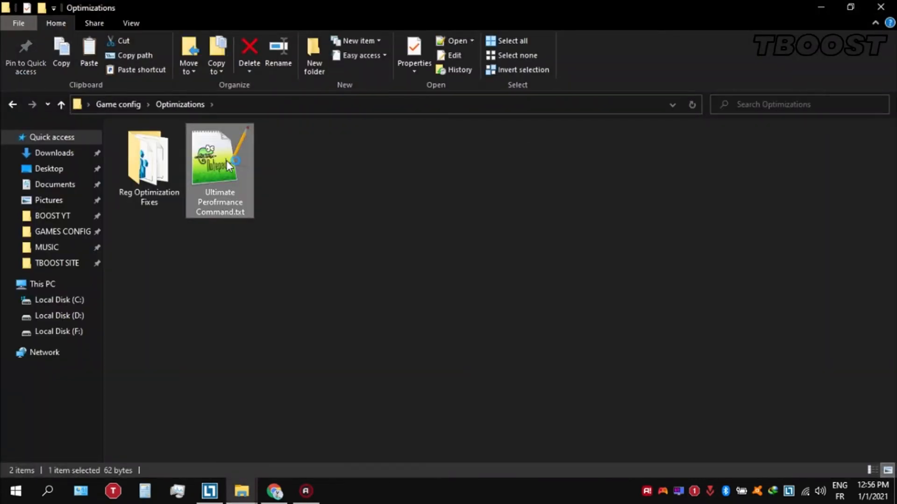
double_click(219, 155)
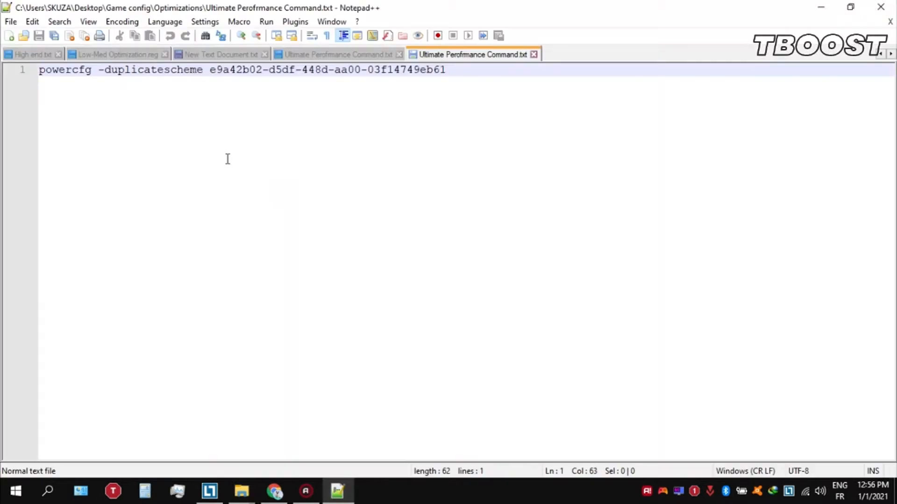
Step: Copy the powercfg command, run it in an administrator Command Prompt, then bring up Power Options
key(ctrl+a)
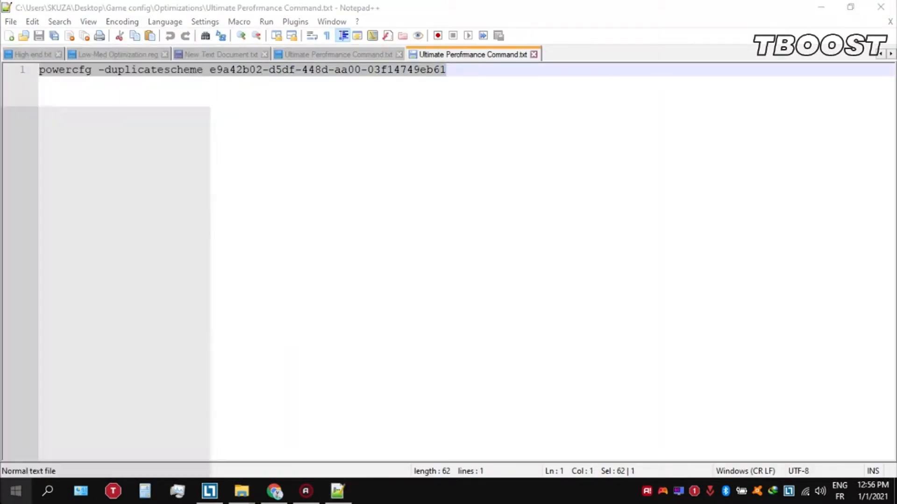
text(cmd)
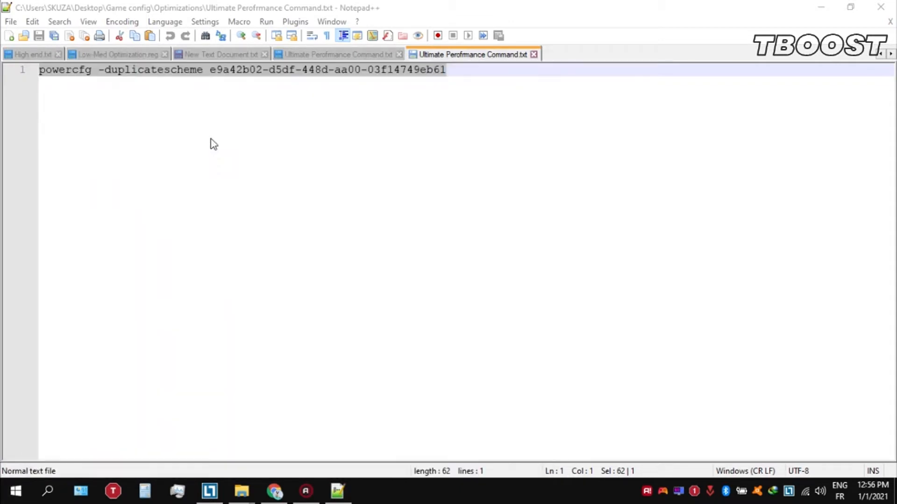
click(369, 491)
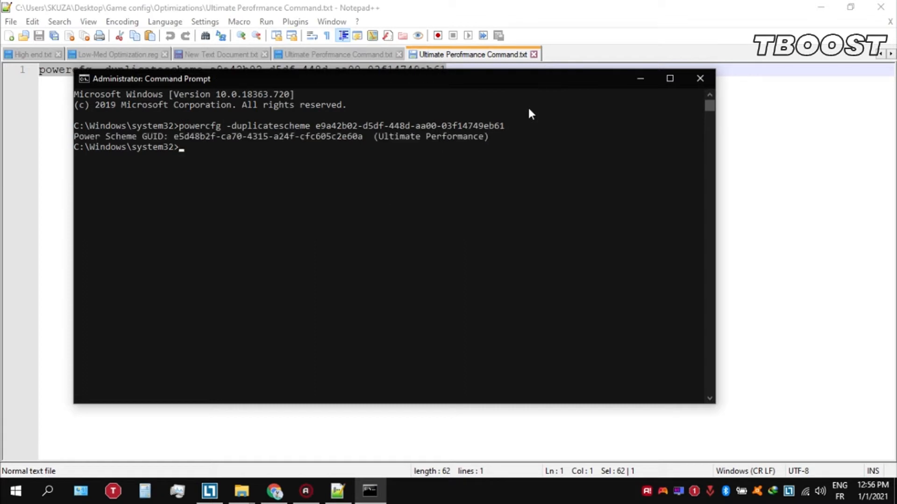
click(699, 78)
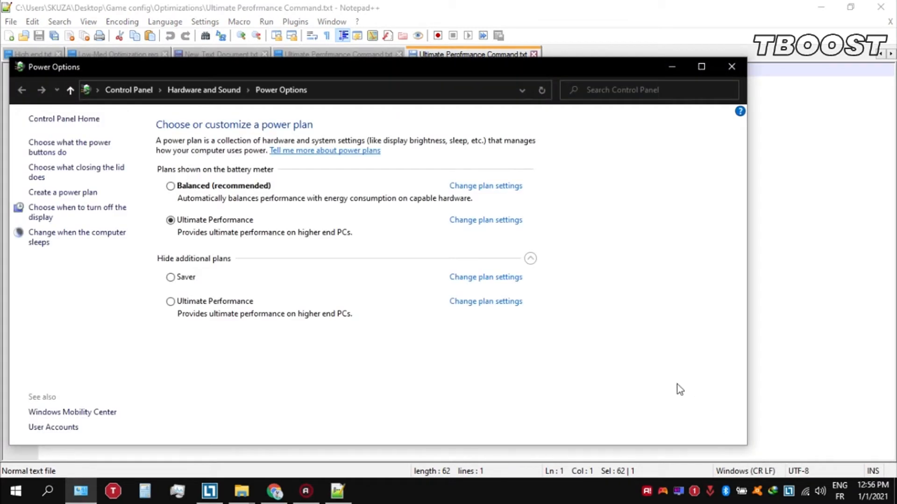
Step: Select the new Ultimate Performance plan as the active power plan
click(170, 302)
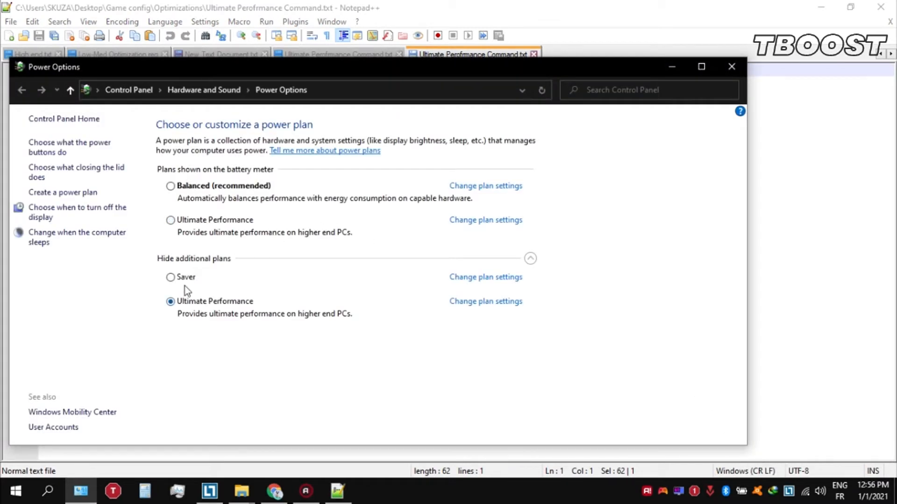
mouse_move(258, 309)
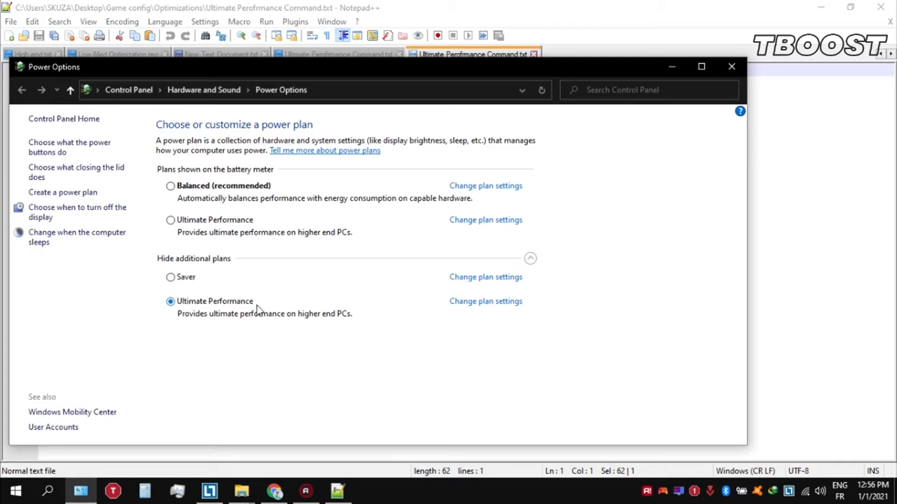
click(730, 67)
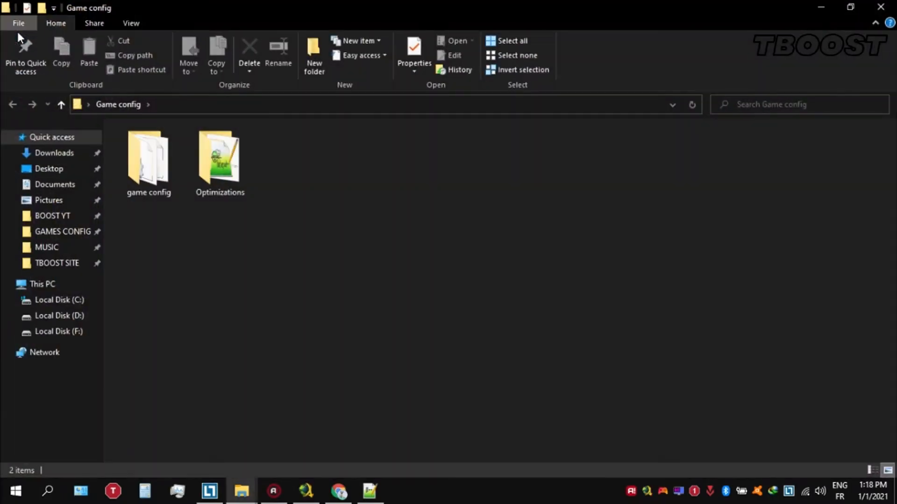
Step: In Reg Optimization Fixes, merge Disable DVR 1.reg into the registry
double_click(219, 158)
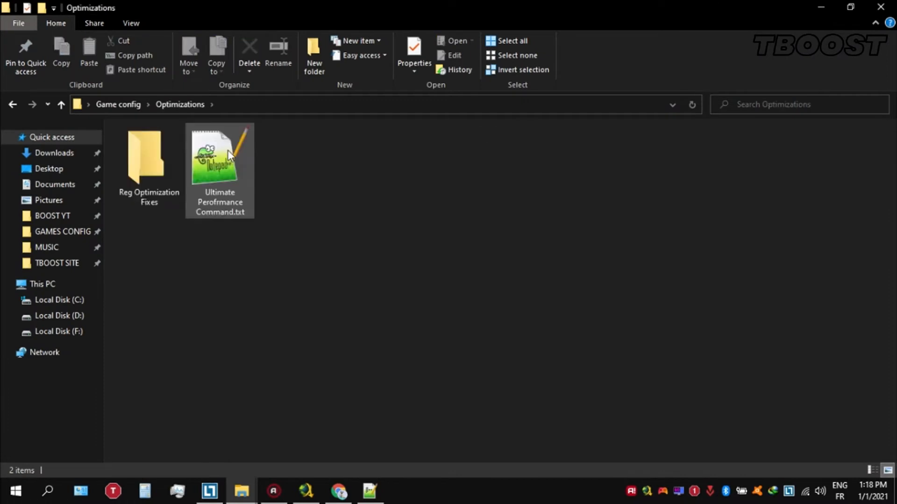
click(149, 157)
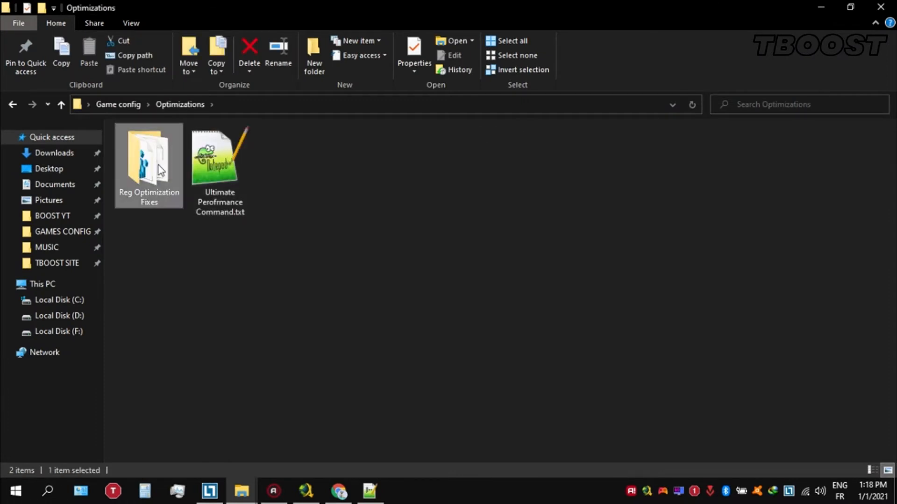
double_click(148, 158)
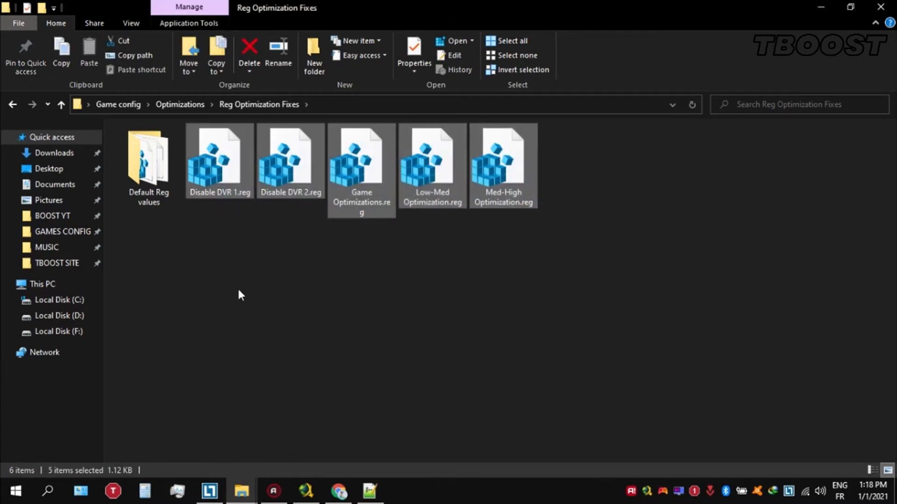
double_click(219, 156)
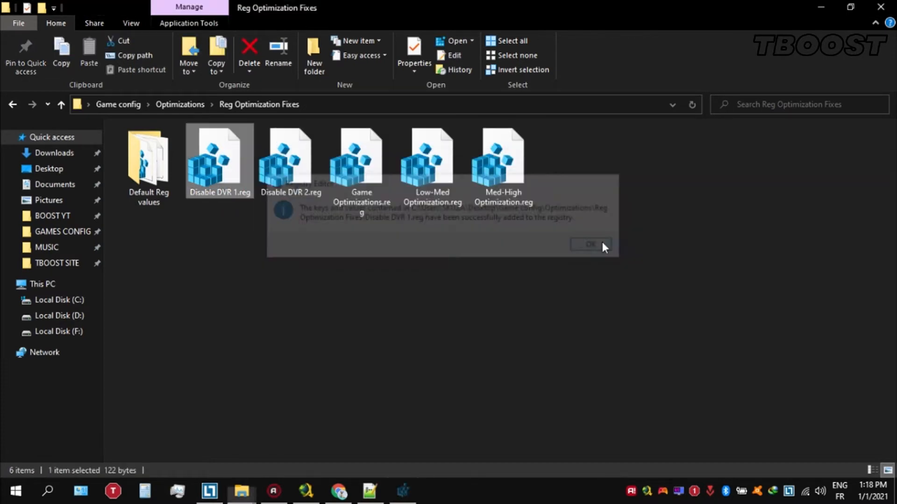
click(590, 244)
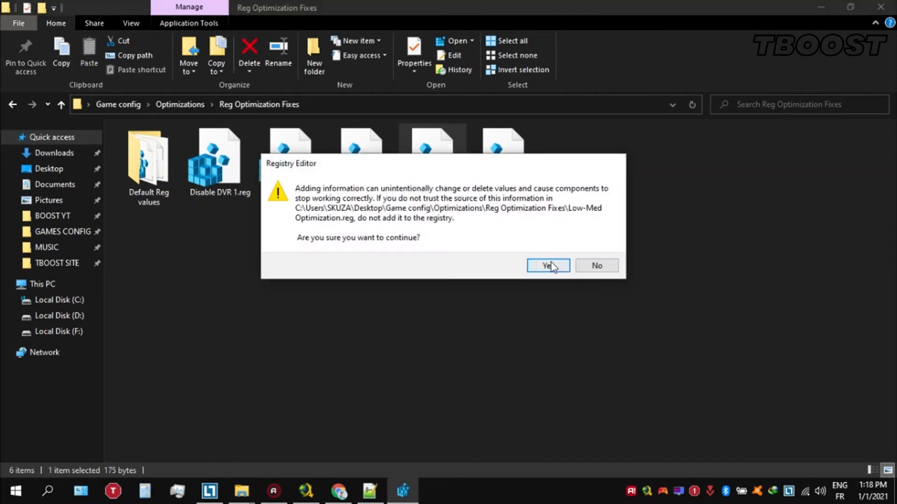
Step: Merge Low-Med Optimization.reg, then view the Default Reg values restore files
click(547, 266)
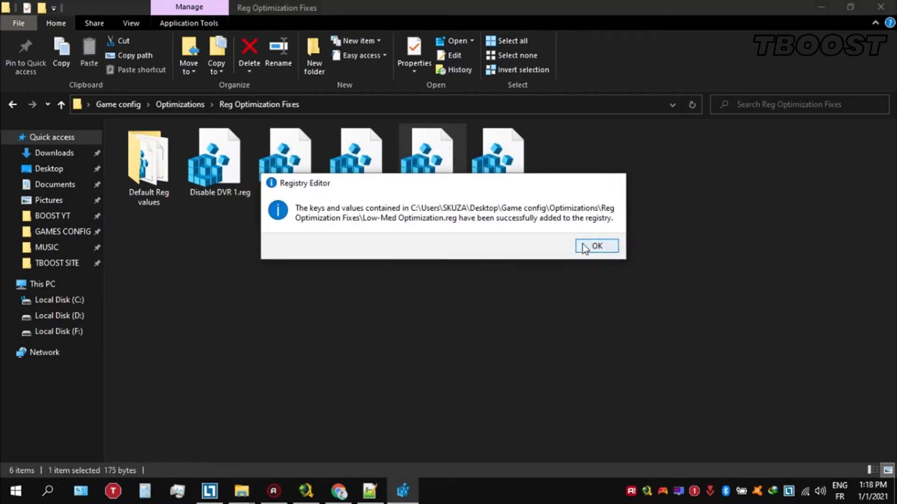
click(596, 247)
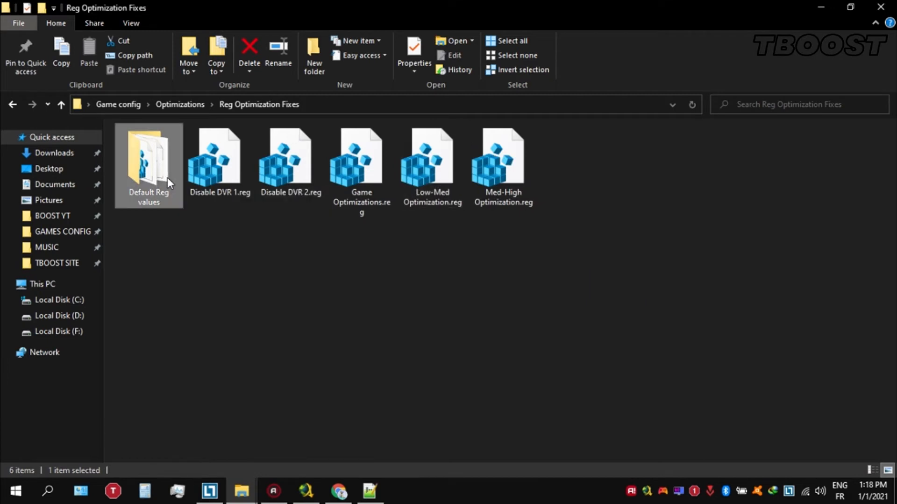
double_click(149, 160)
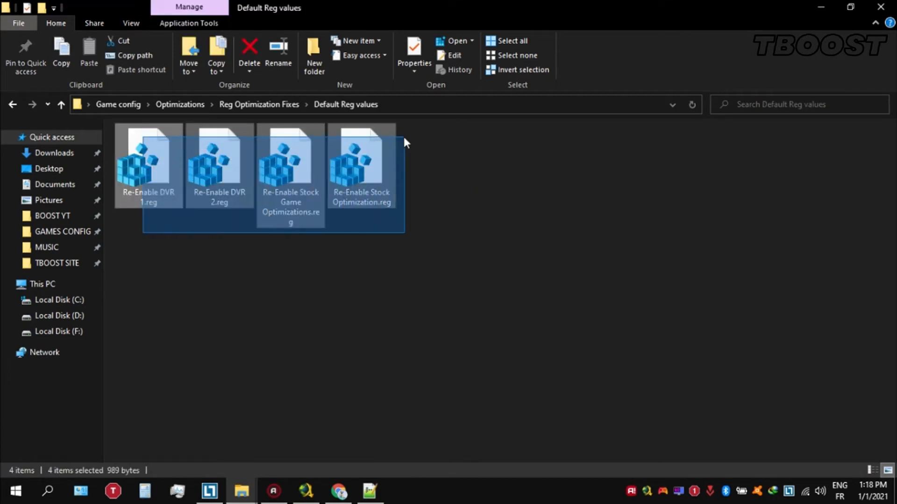
click(416, 154)
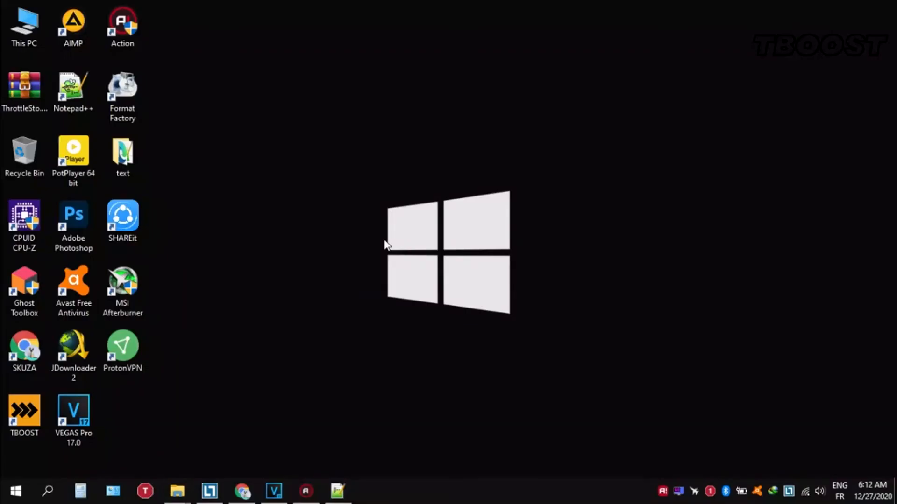
Step: Launch ThrottleStop.exe from the ThrottleStop_8.70.6 folder
right_click(24, 91)
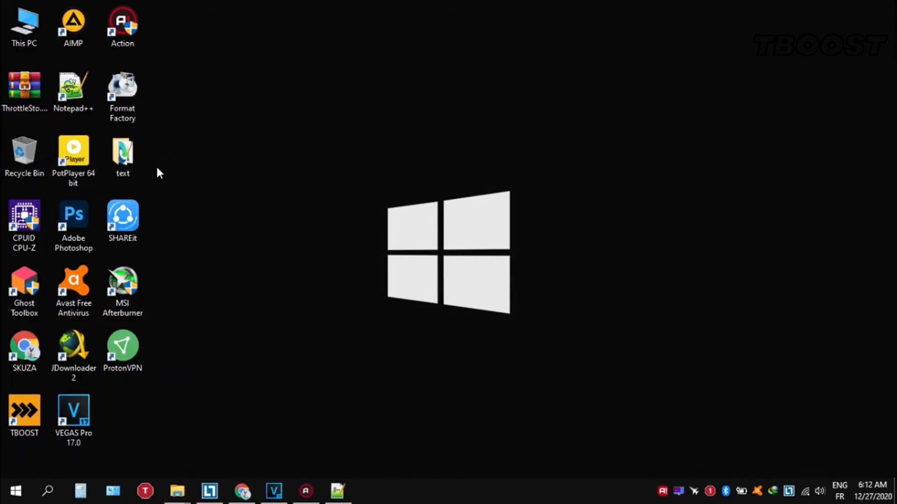
double_click(24, 92)
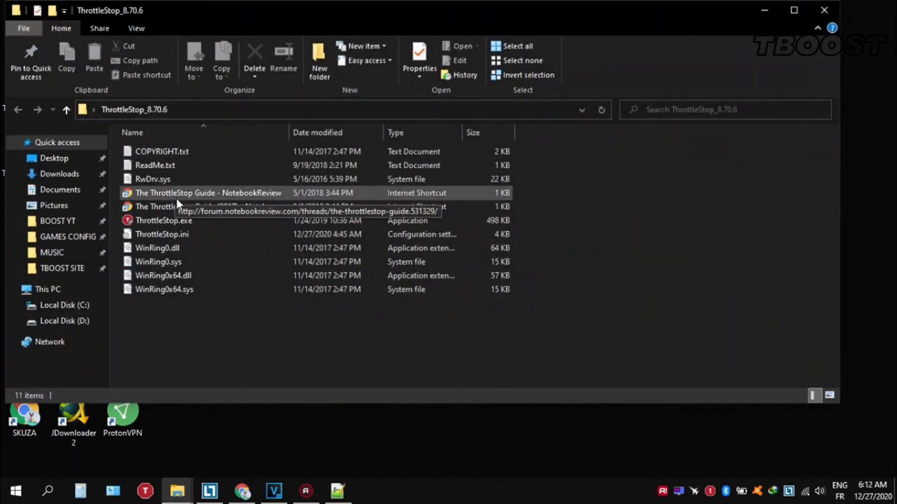
double_click(164, 221)
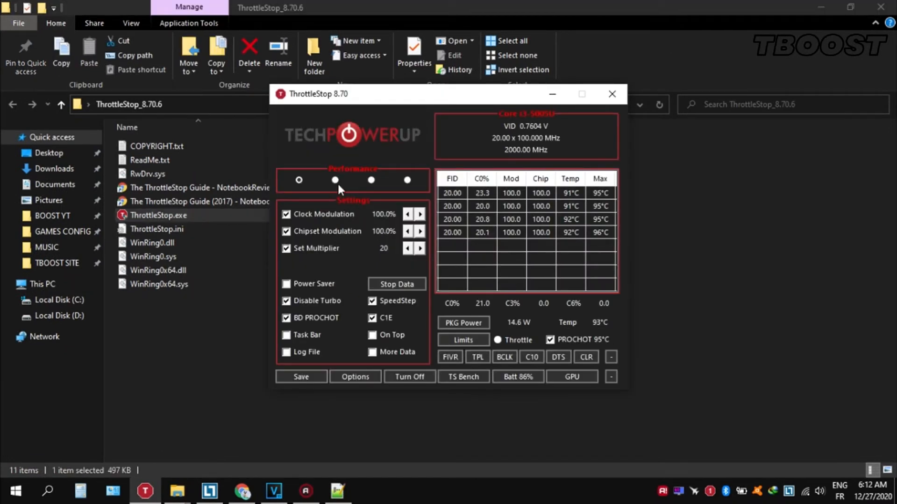
Step: Keep the Performance profile and bring up the FIVR voltage control window
click(370, 181)
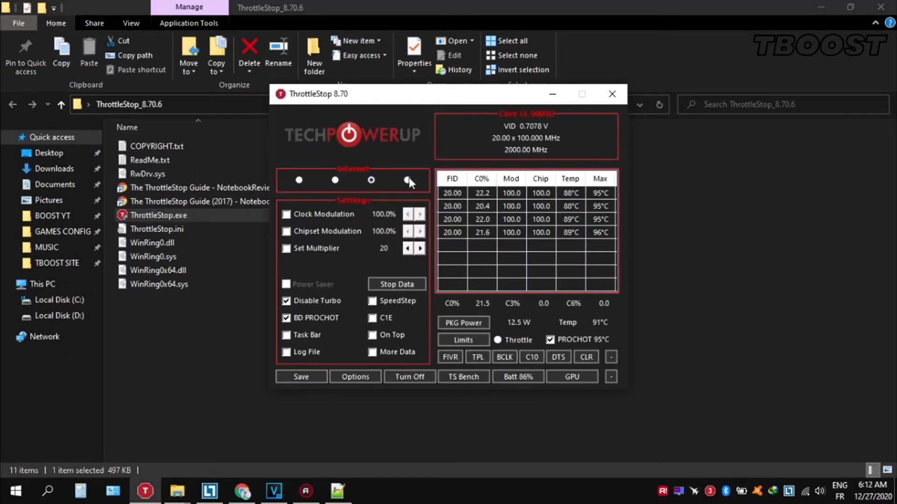
click(298, 180)
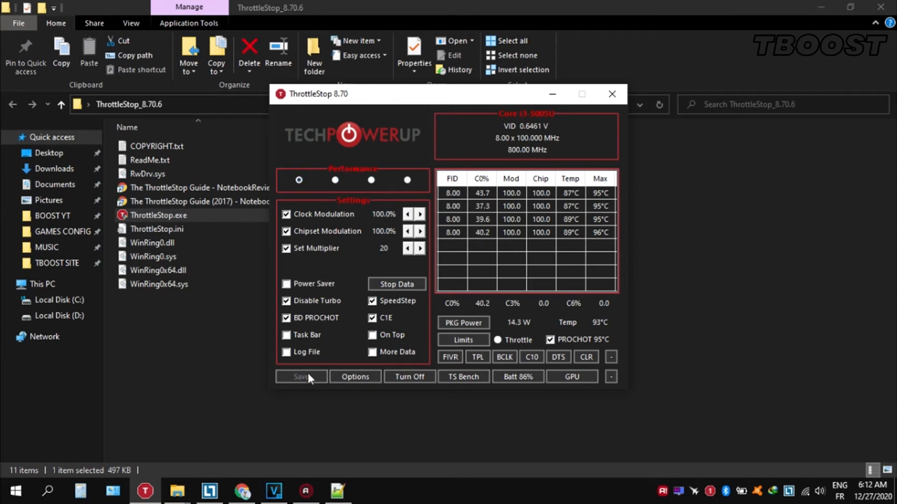
click(449, 357)
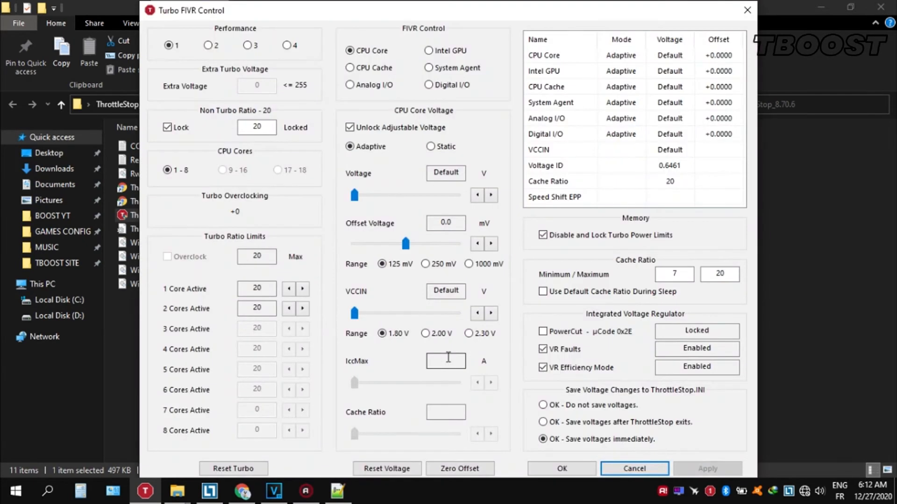
Step: Unlock adjustable voltage and set the CPU core offset to −49.8 mV
click(350, 128)
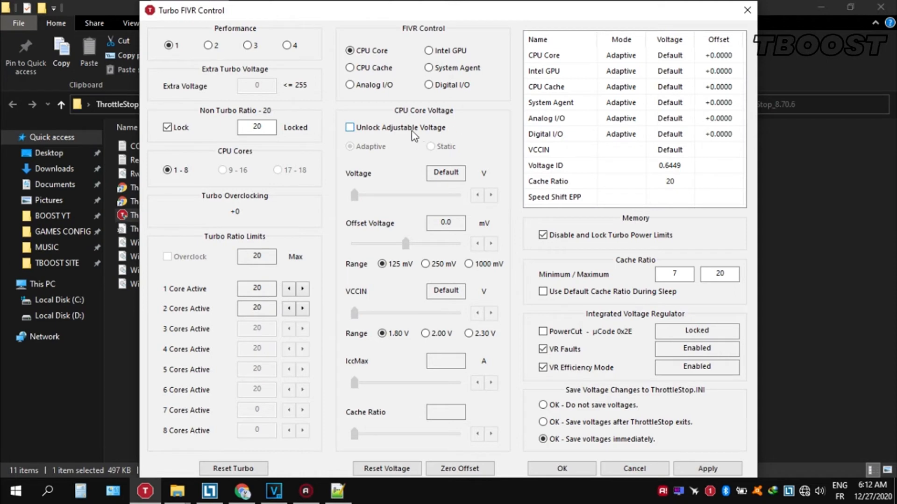
click(350, 128)
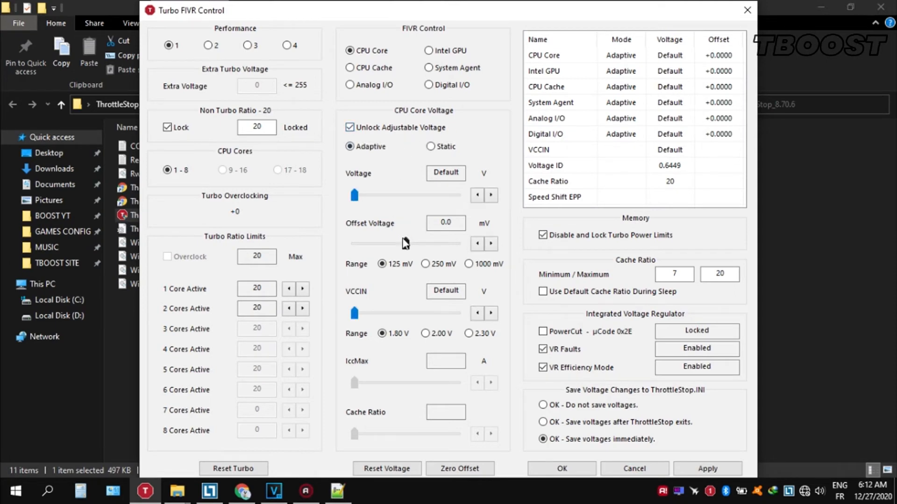
drag(403, 243, 384, 243)
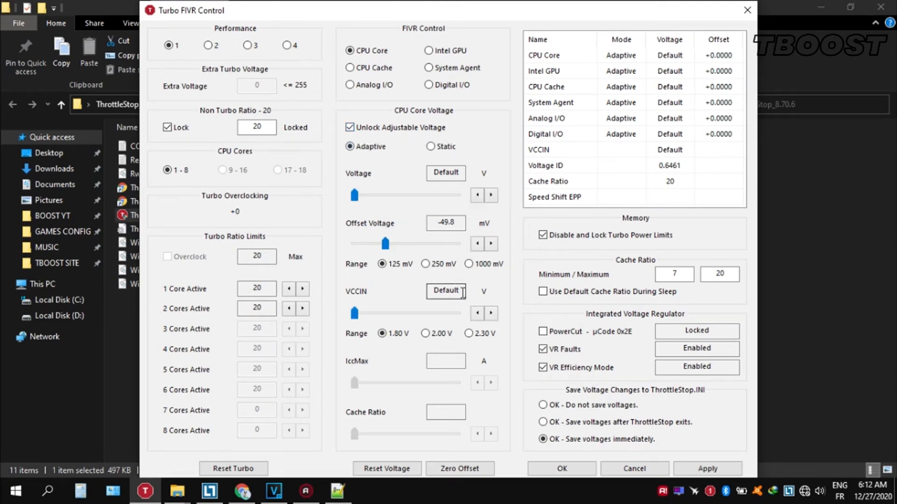
Step: Switch to the Intel GPU and lower its voltage offset
click(428, 51)
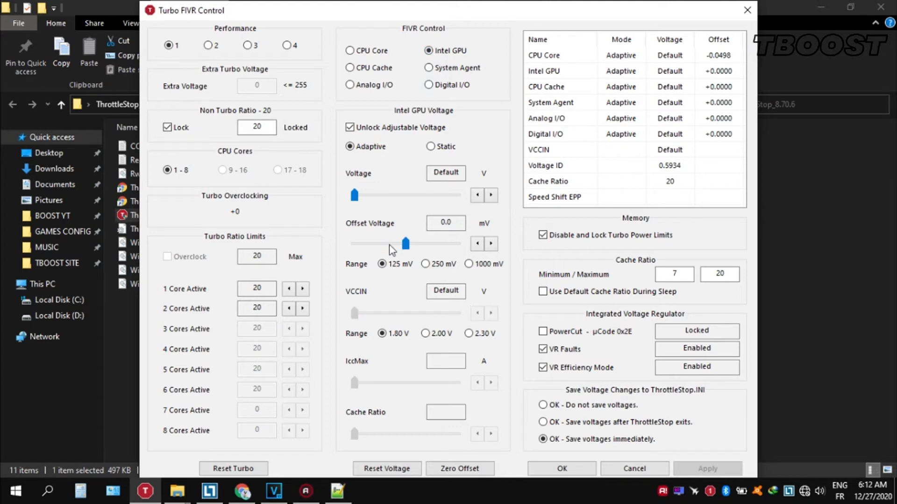
drag(406, 243, 369, 244)
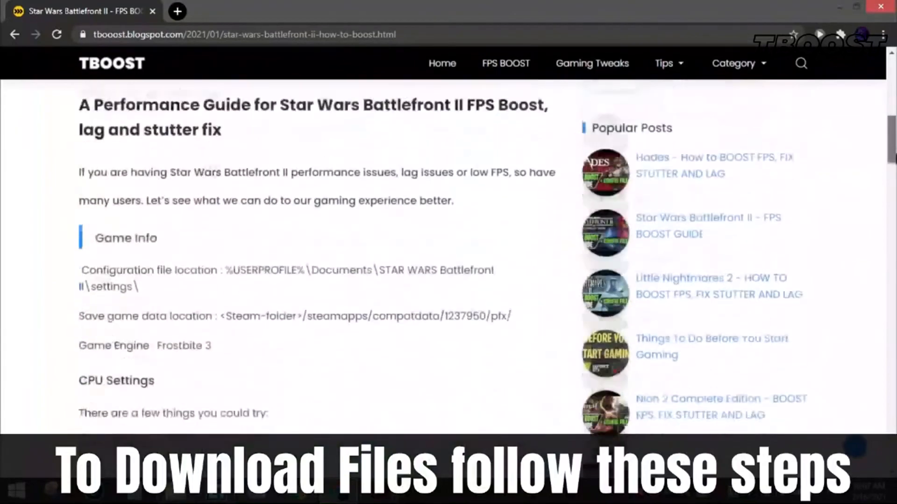
Step: Follow the DOWNLOAD CONFIG FILE link in the Battlefront II guide
scroll(down, 3)
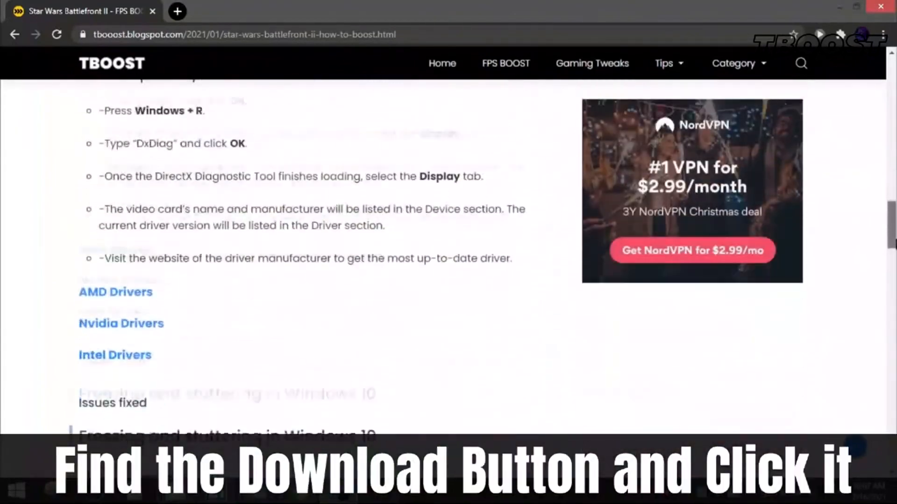
scroll(down, 3)
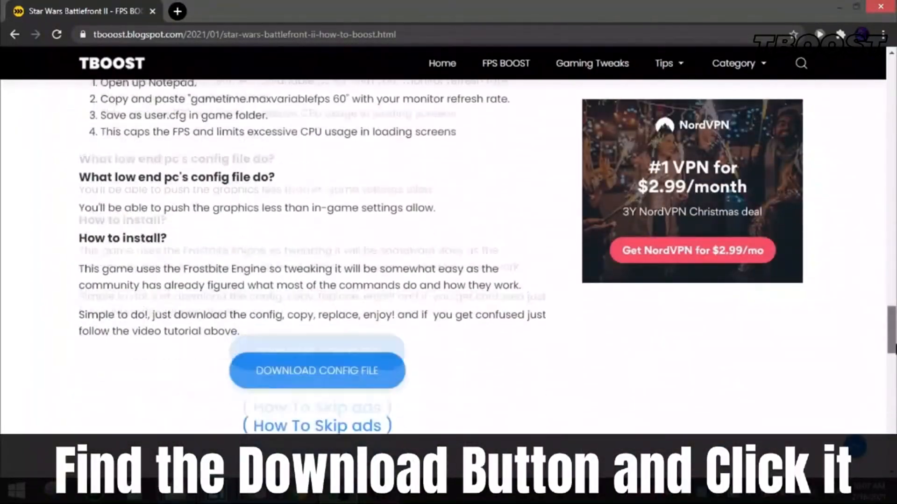
click(317, 370)
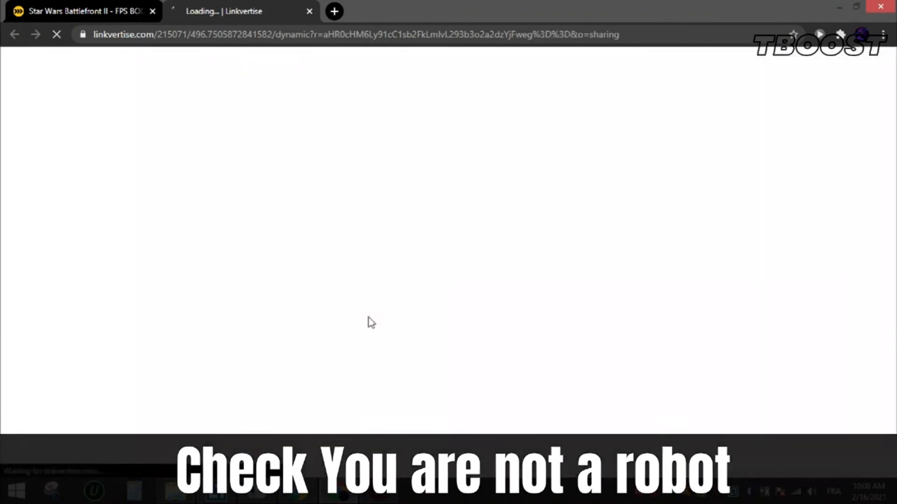